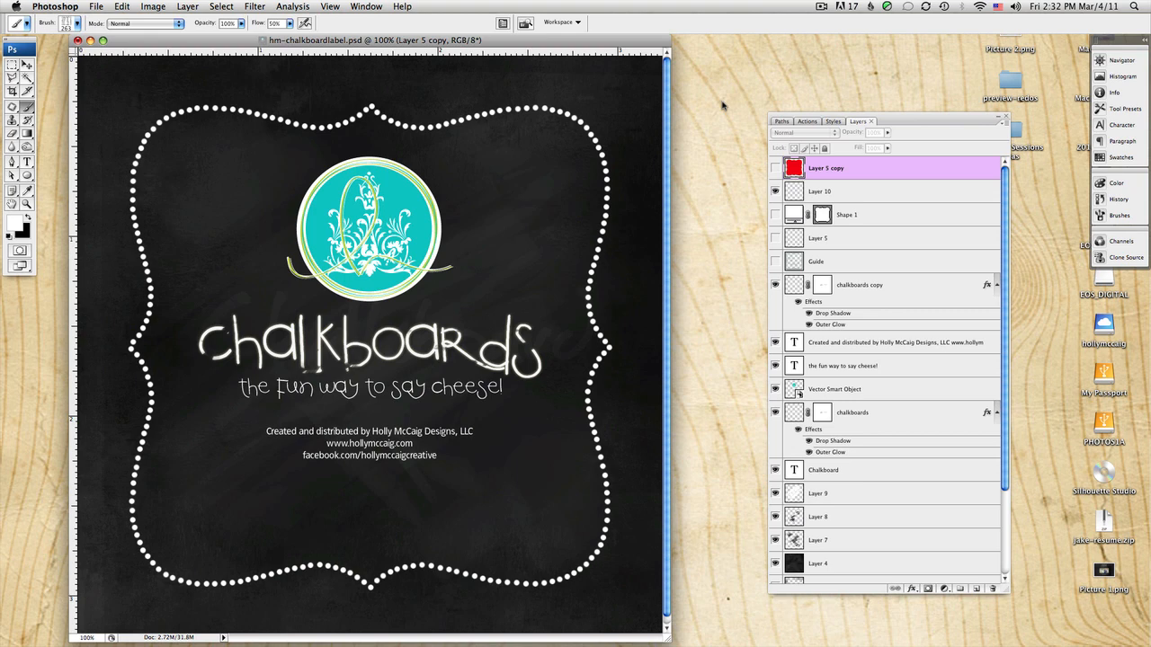
mouse_move(563, 126)
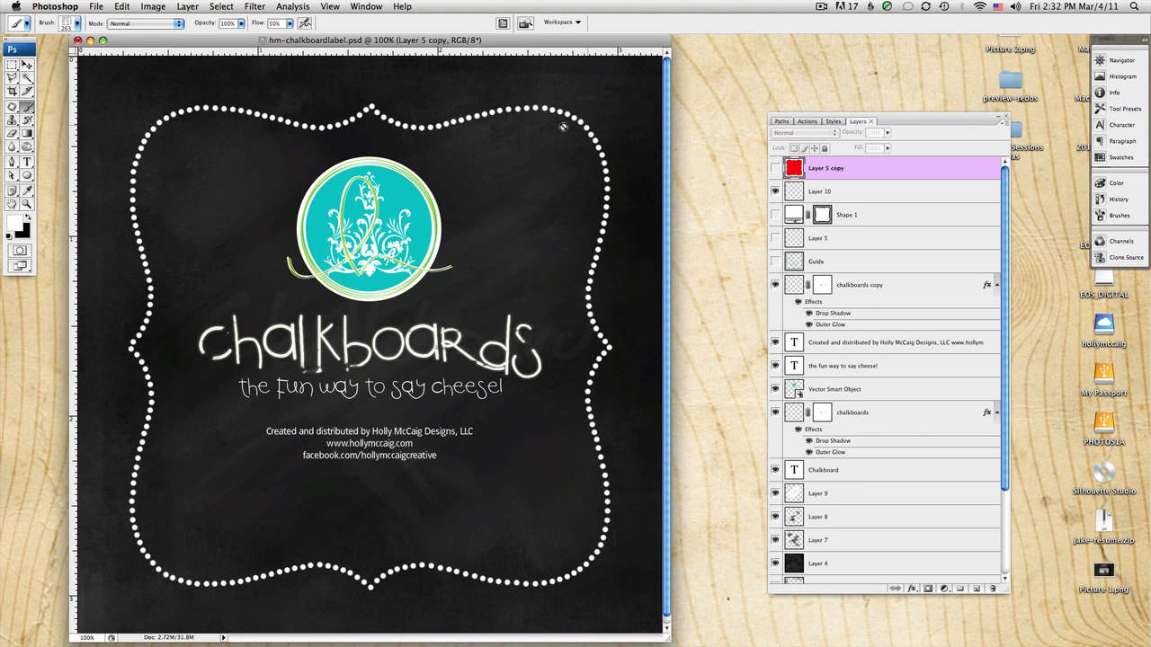
mouse_move(575, 238)
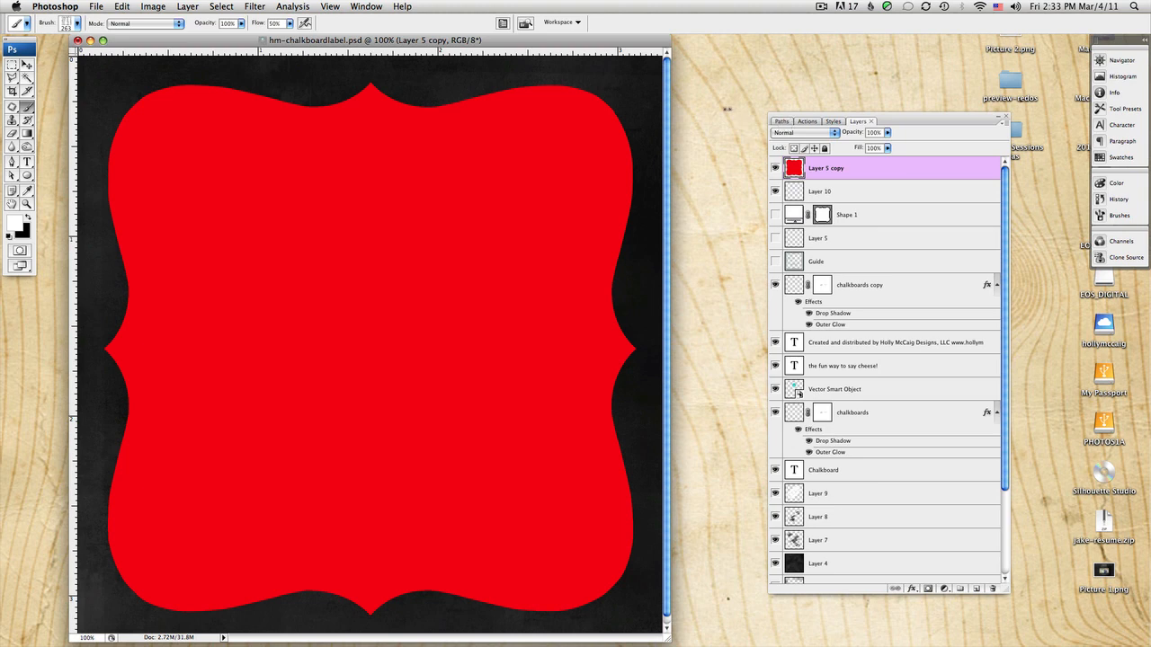
Step: Show the red bracket shape layer alone over the chalkboard, hiding the other label layers
click(773, 169)
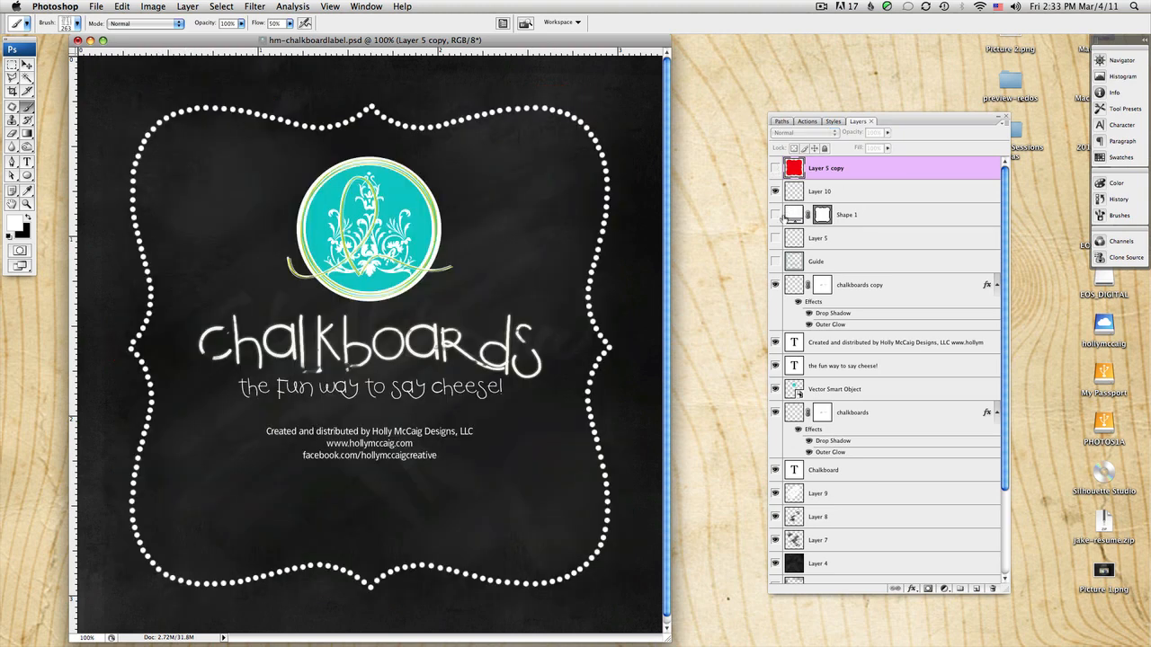
click(775, 237)
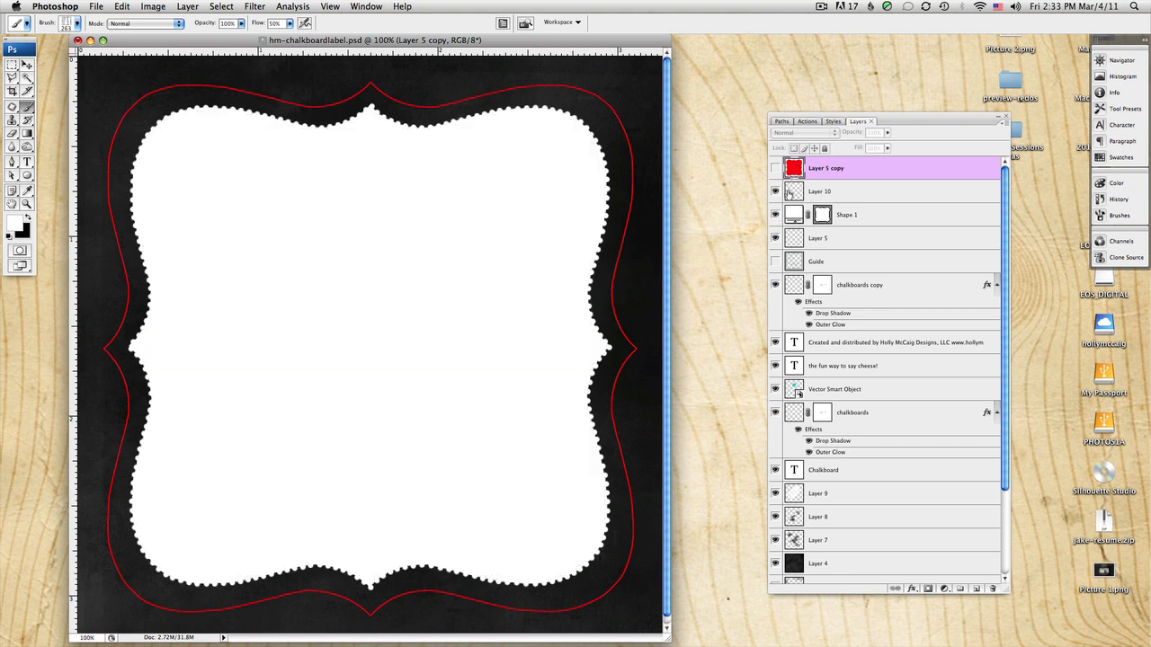
click(775, 191)
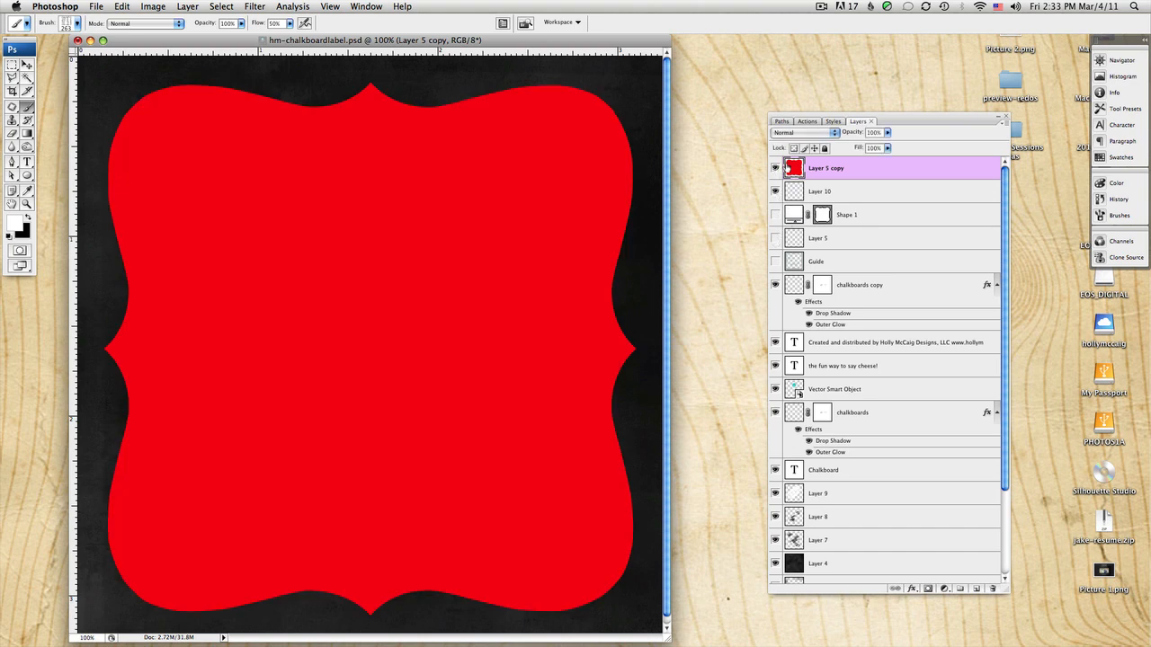
click(781, 122)
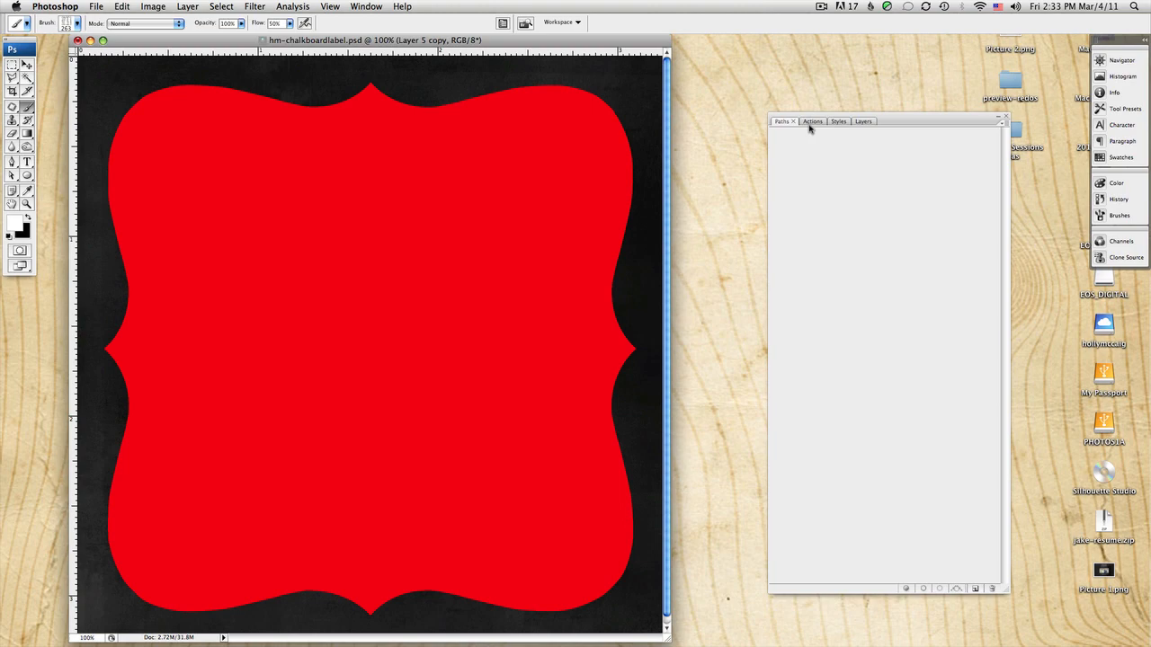
Step: Convert the red bracket shape's selection into a work path with 0.5 px tolerance
click(858, 122)
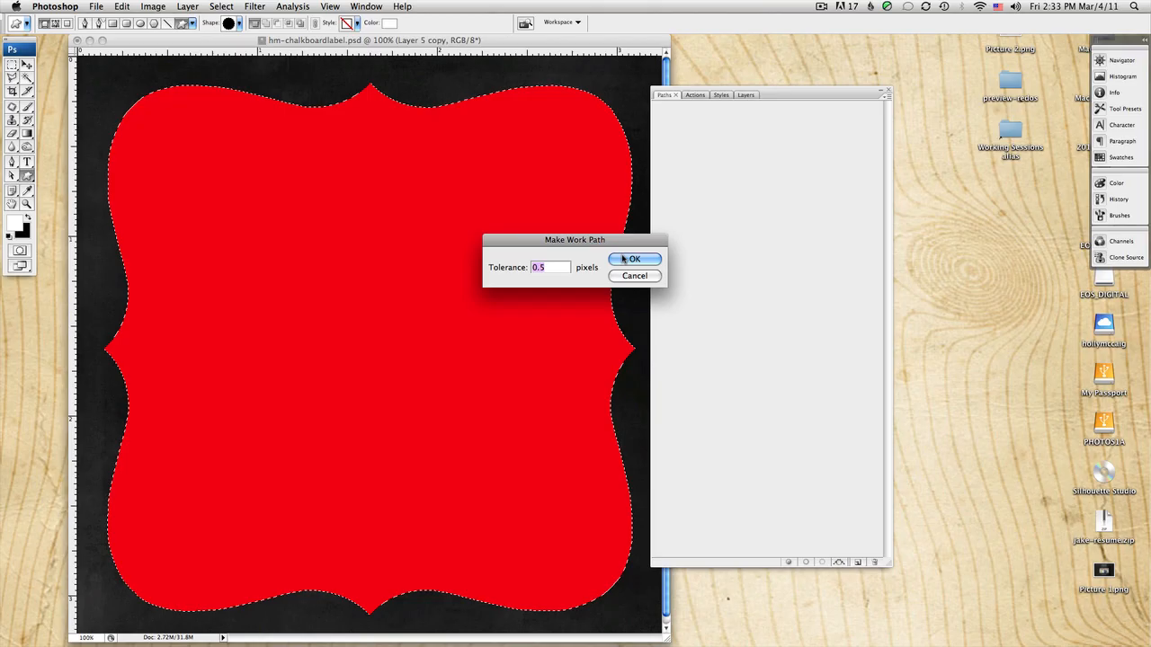
click(633, 259)
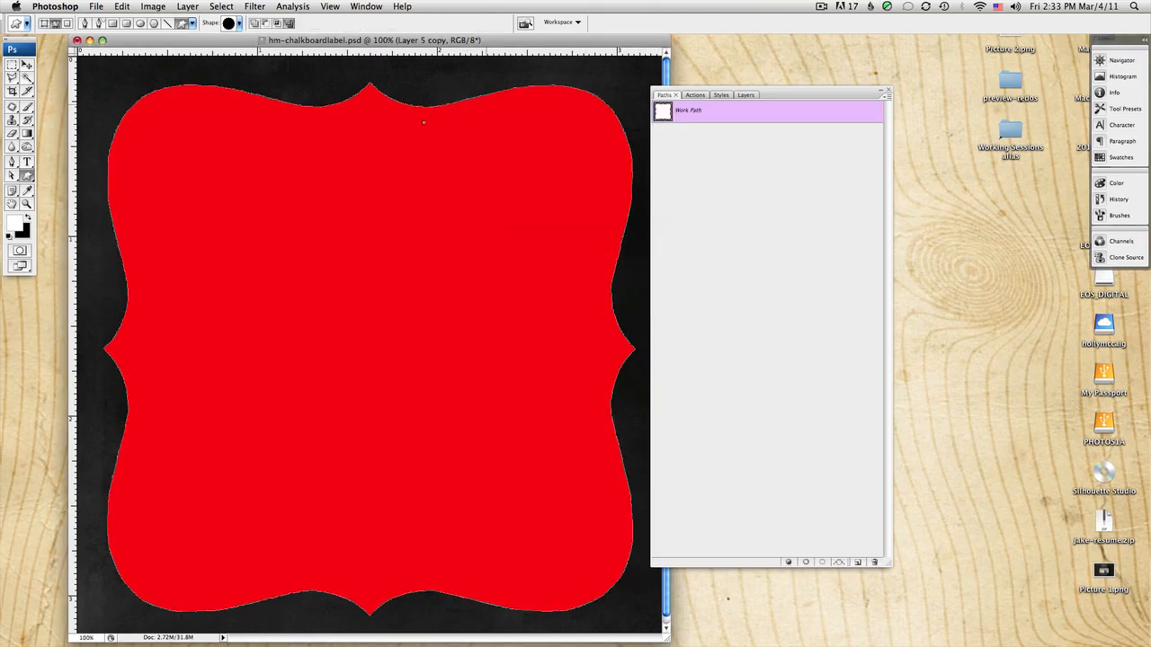
click(741, 93)
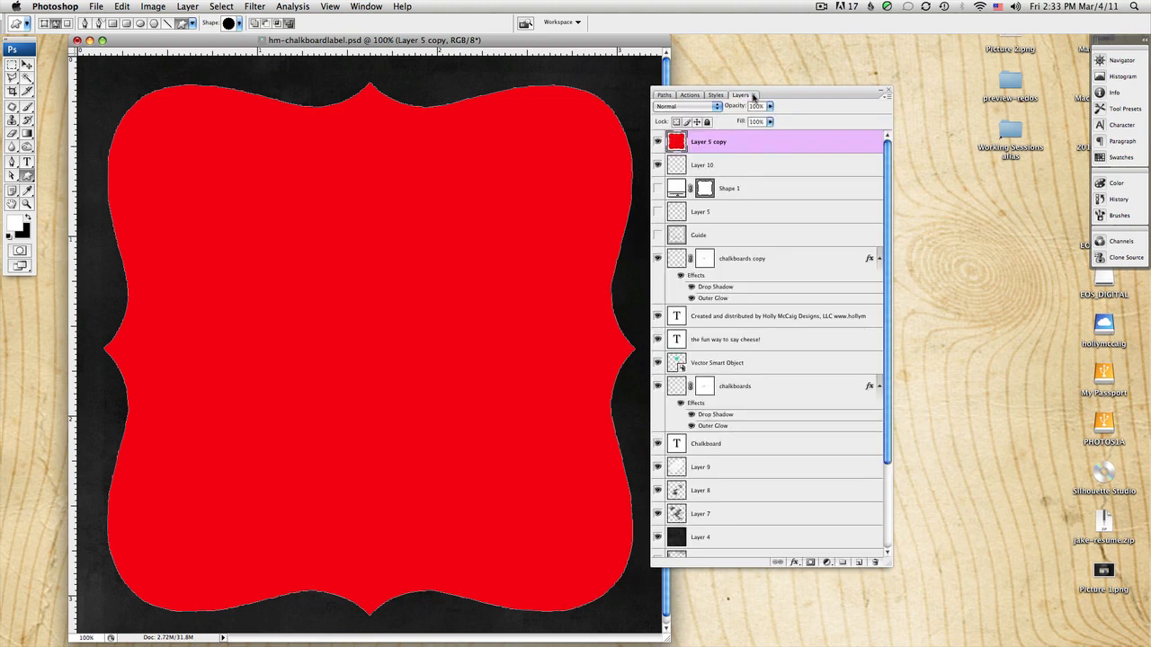
Step: Add a new empty layer for the border and select the Work Path with the full label visible
click(658, 140)
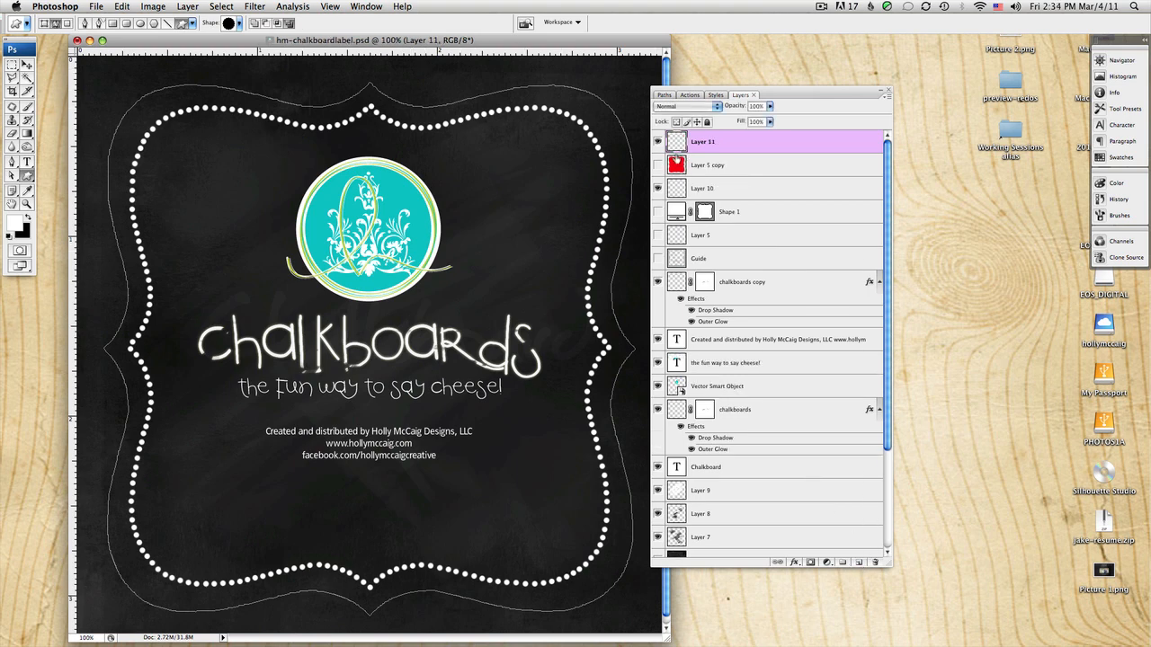
click(664, 94)
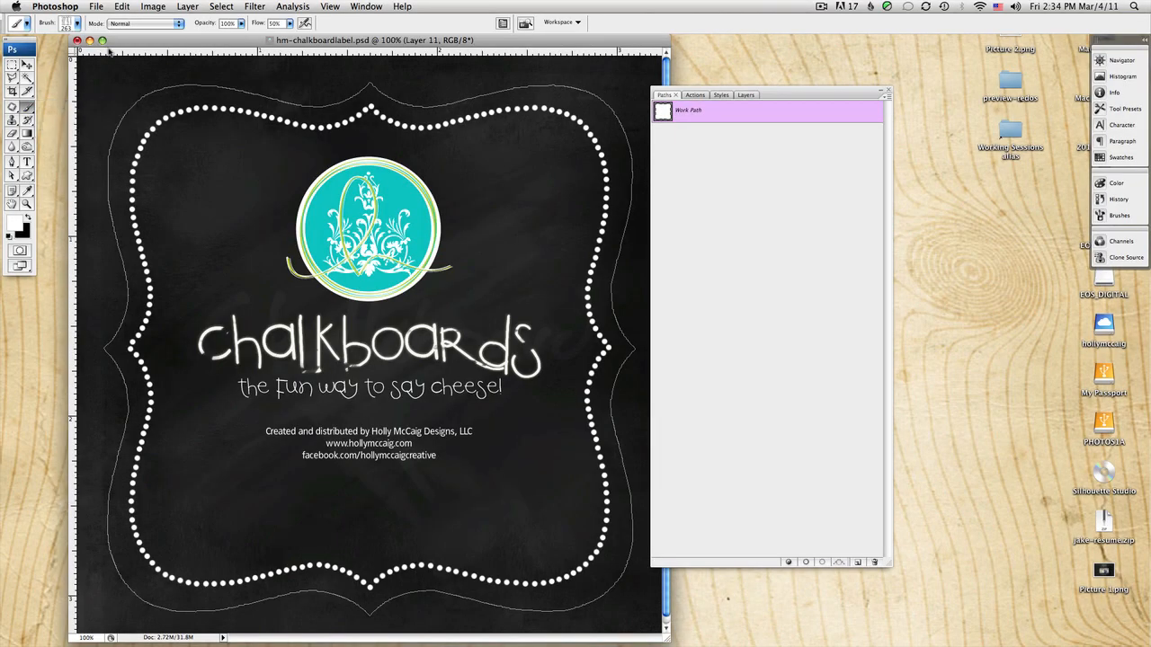
click(76, 22)
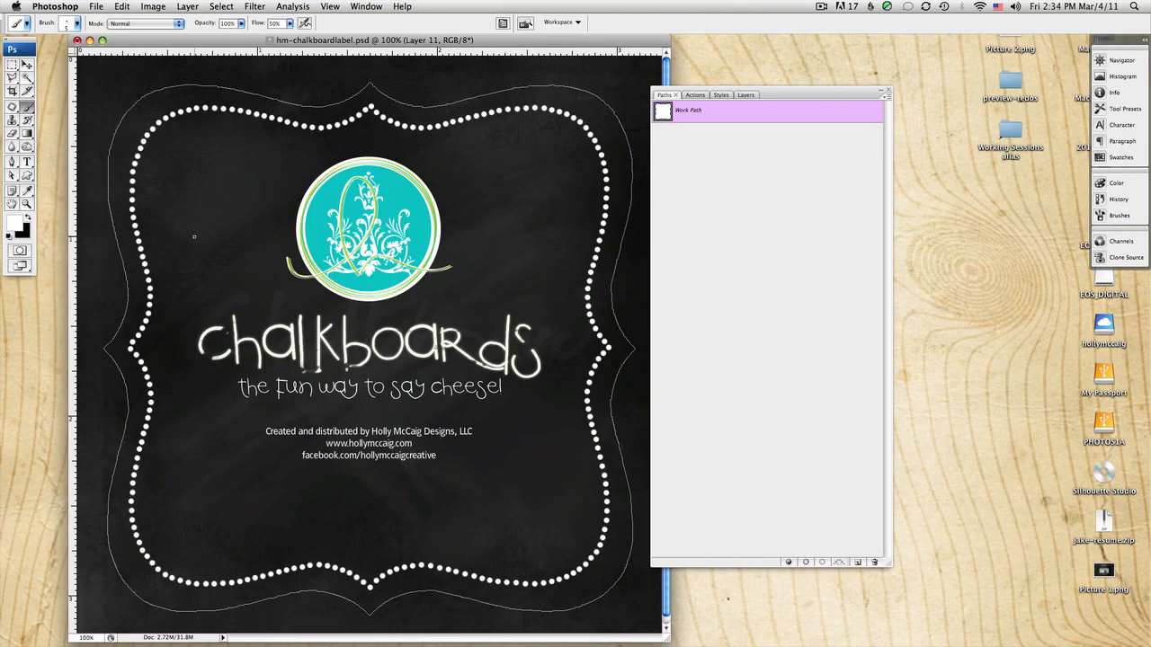
drag(196, 235, 270, 155)
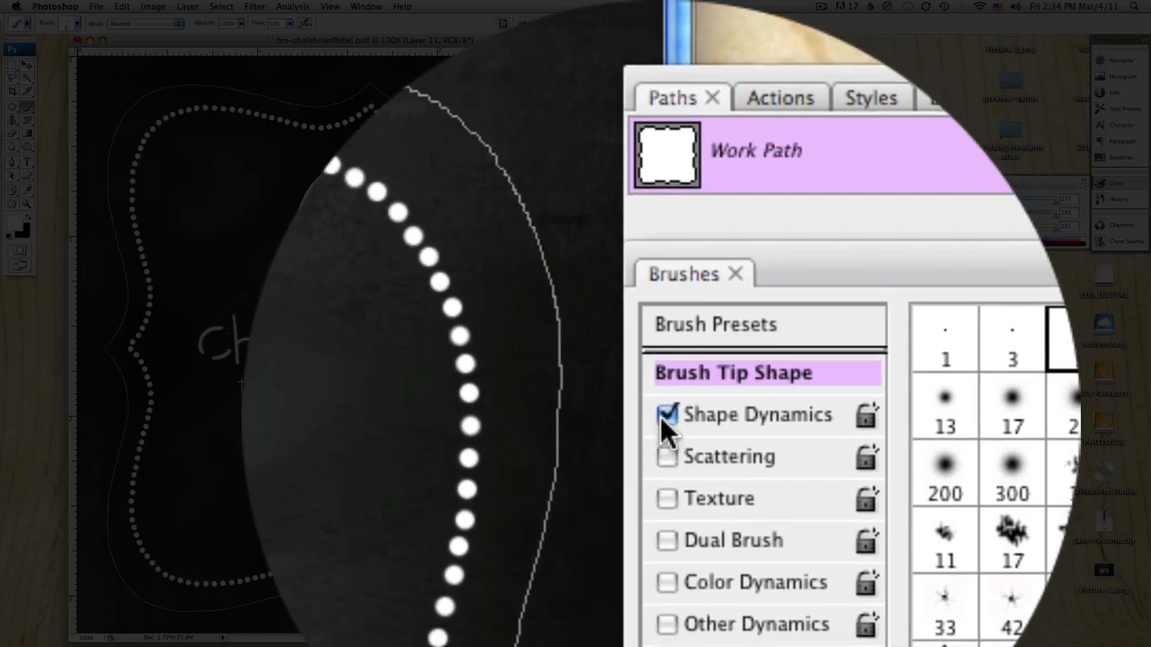
Step: Turn off Shape Dynamics and raise brush Spacing to about 100% for a dotted stroke
click(667, 414)
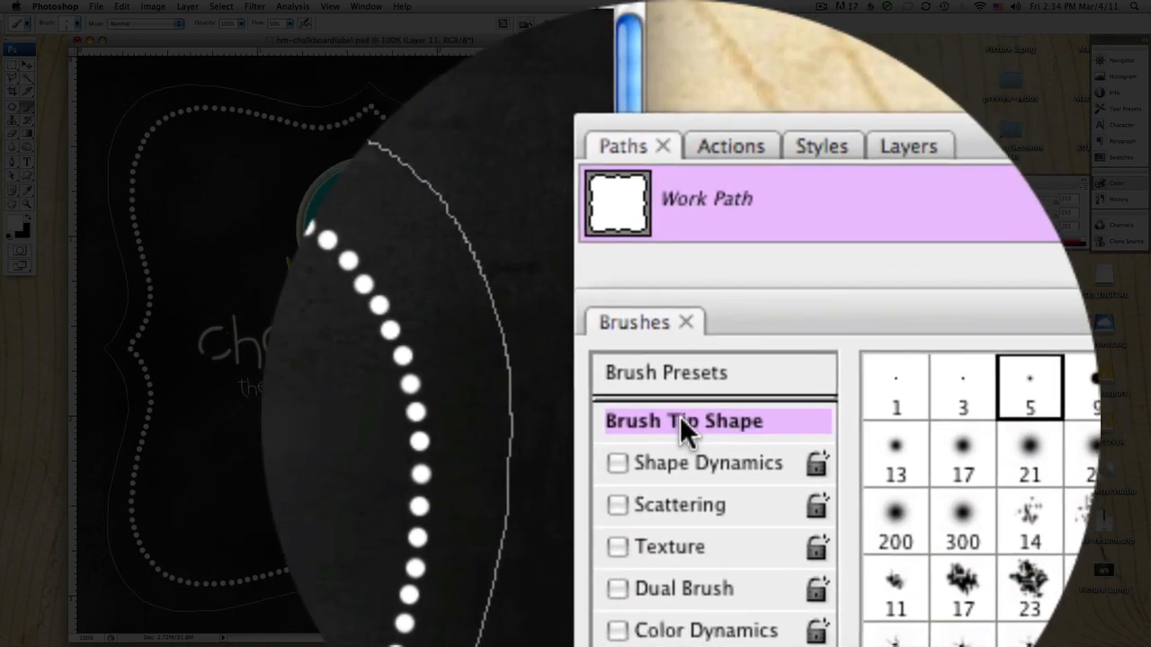
click(683, 421)
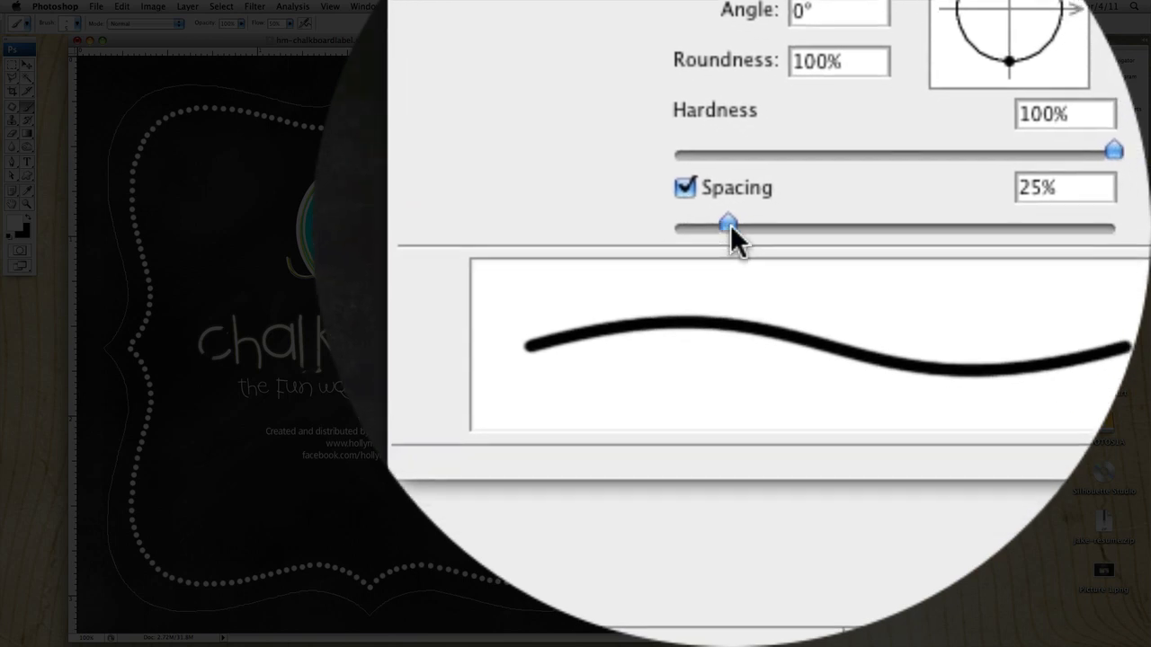
drag(729, 230, 733, 205)
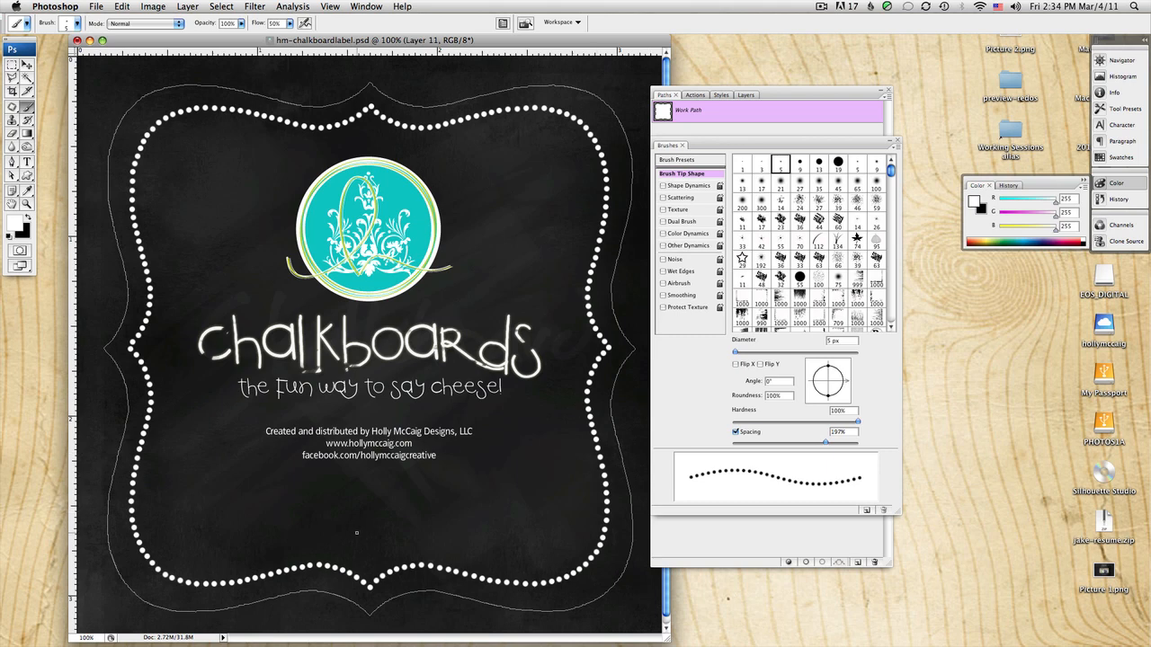
drag(356, 531, 513, 459)
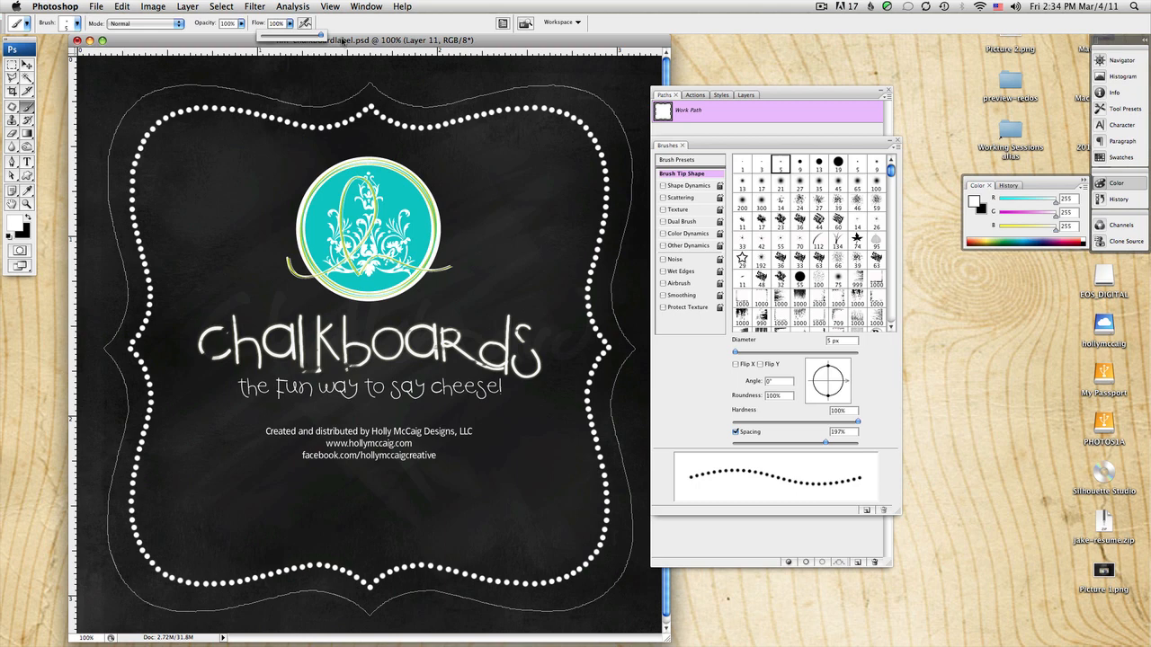
drag(350, 525, 521, 472)
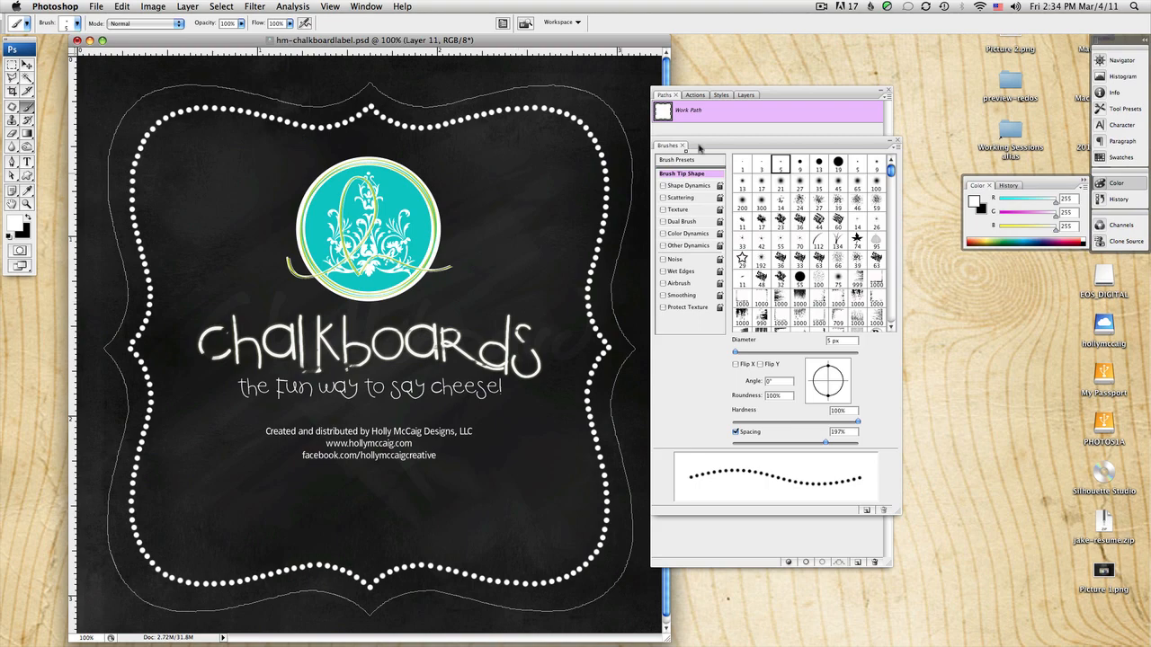
Step: Stroke the work path with the dotted brush to add a white dotted border on the new layer
click(683, 146)
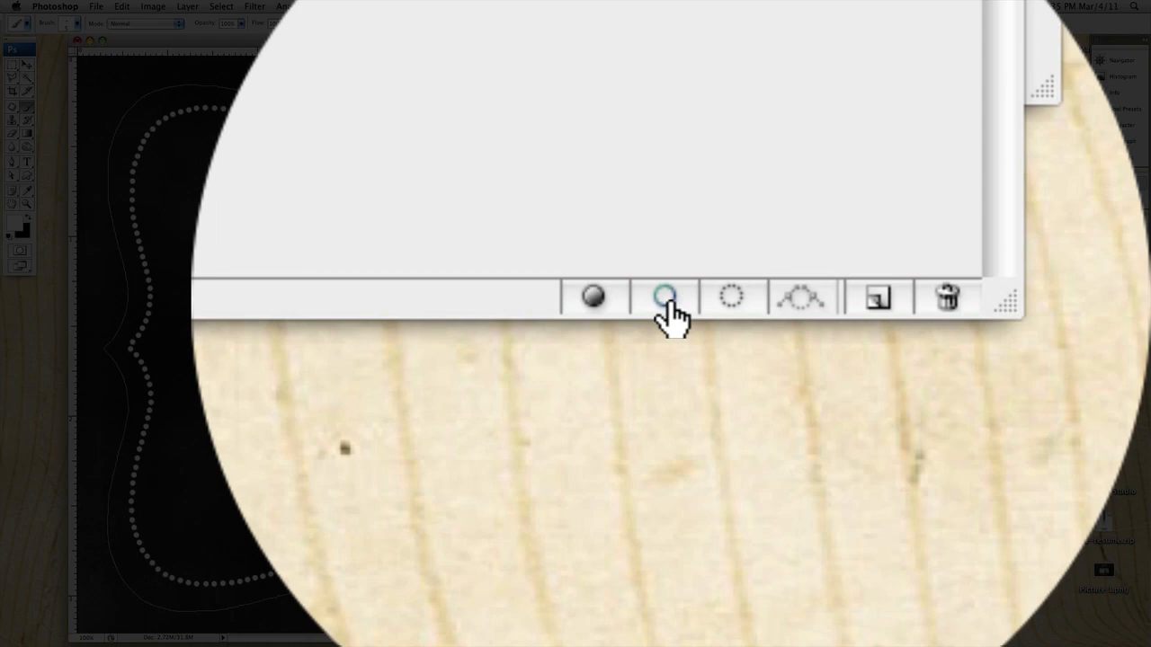
click(664, 296)
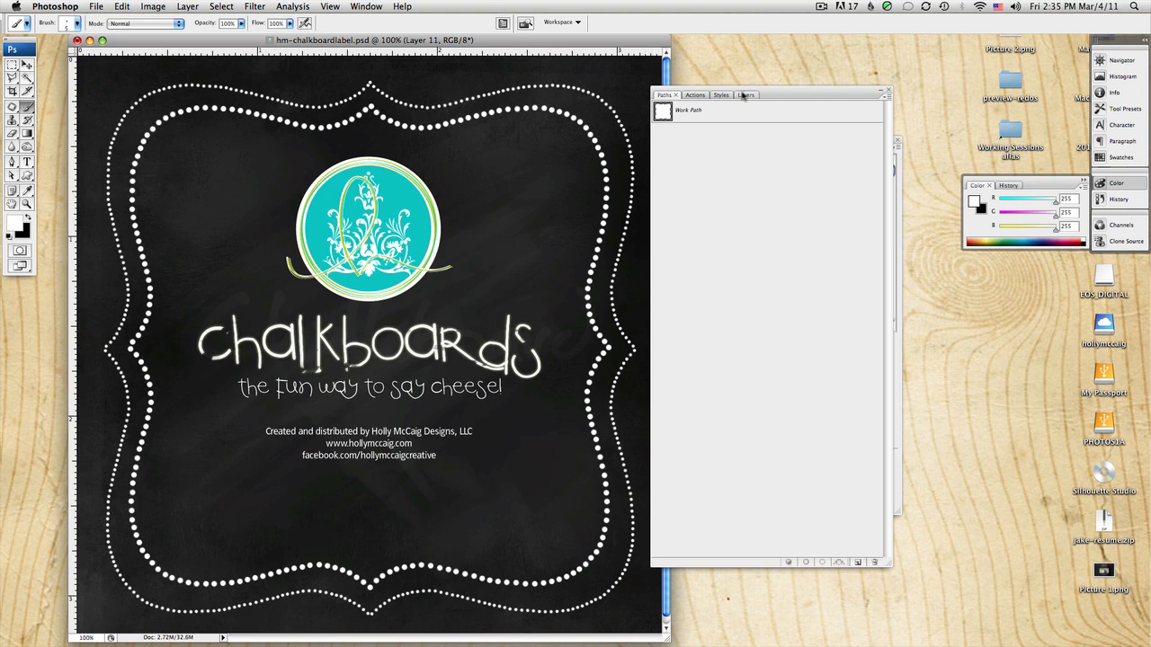
click(741, 93)
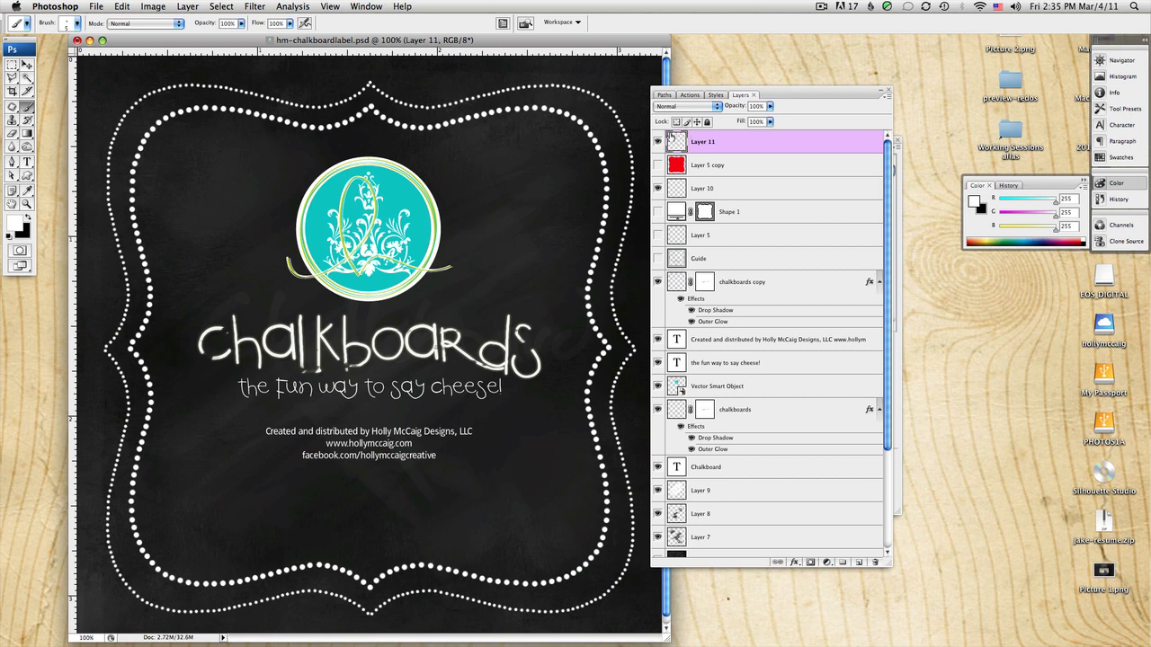
mouse_move(758, 50)
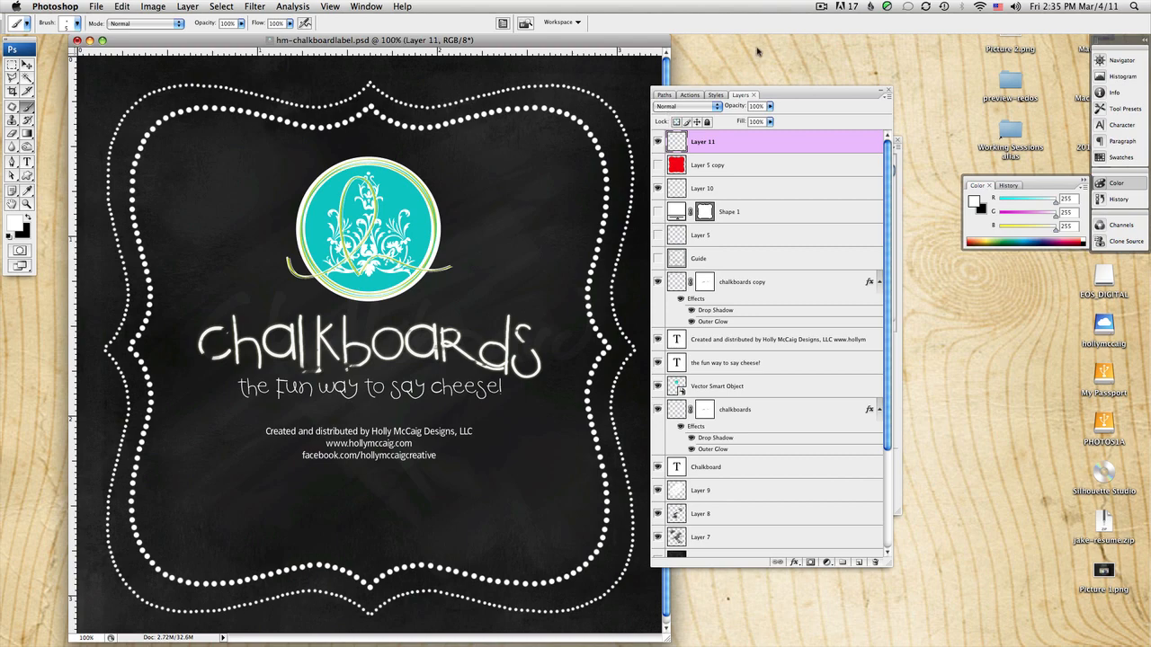